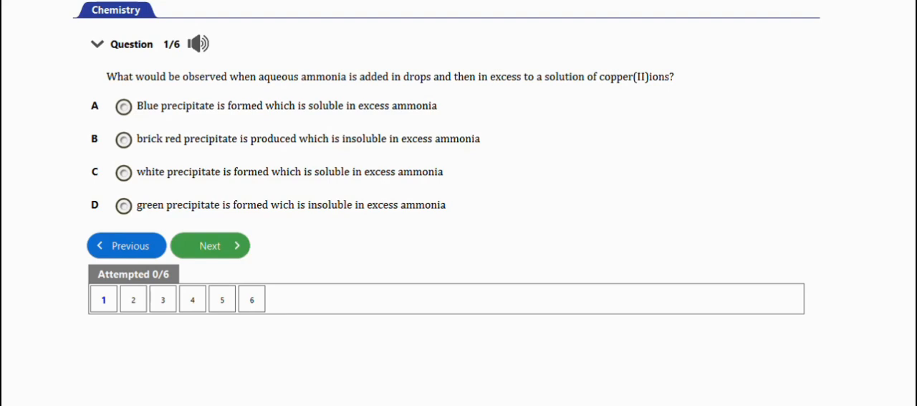
pyautogui.moveTo(359, 102)
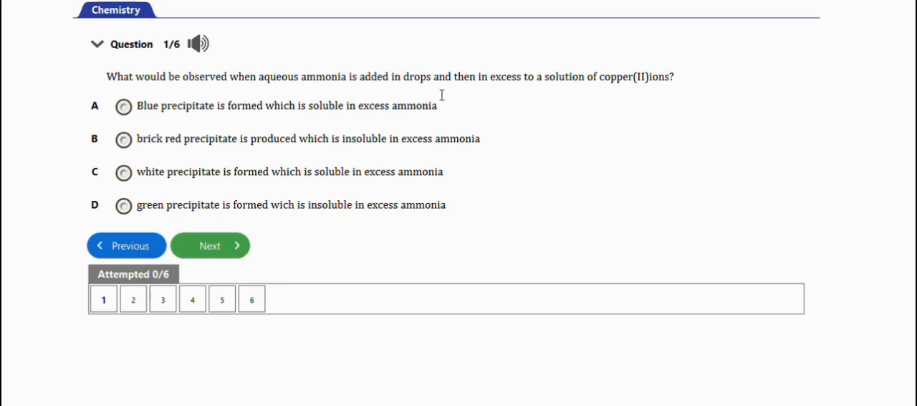
pyautogui.moveTo(582, 92)
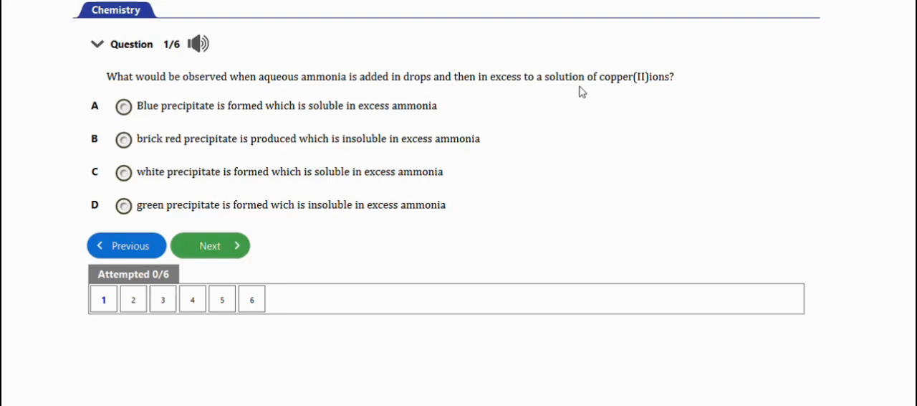
pyautogui.moveTo(102, 95)
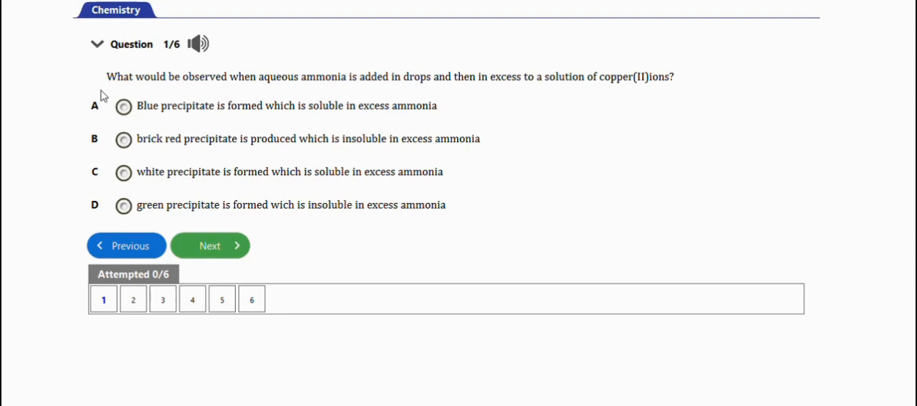
pyautogui.moveTo(239, 108)
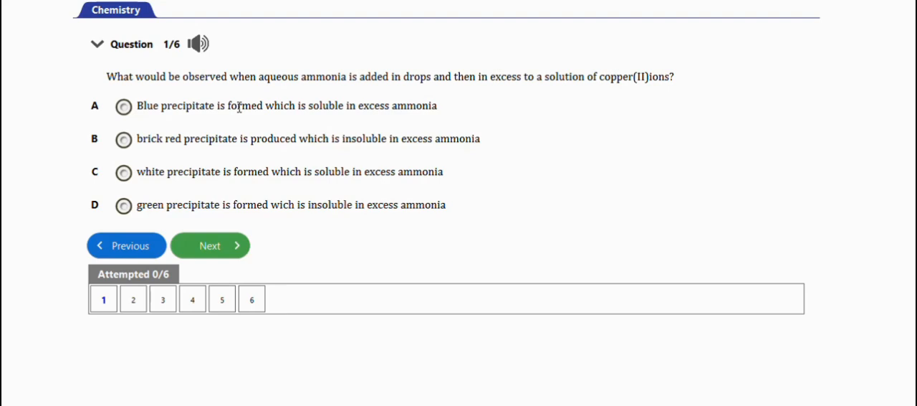
pyautogui.moveTo(362, 122)
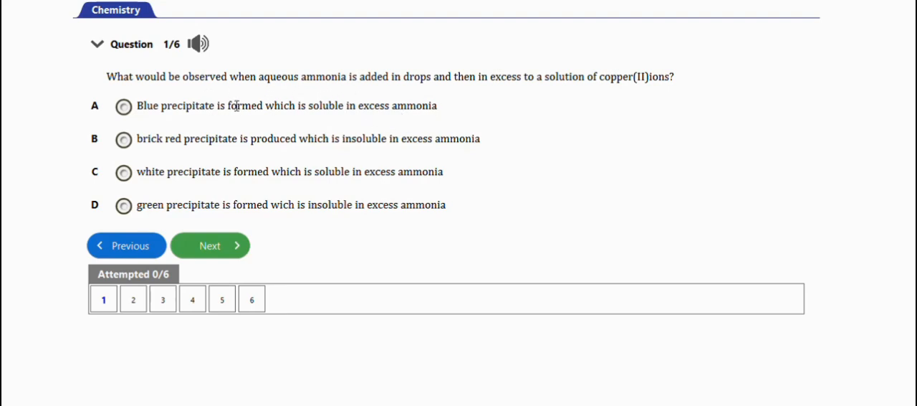
pyautogui.moveTo(141, 120)
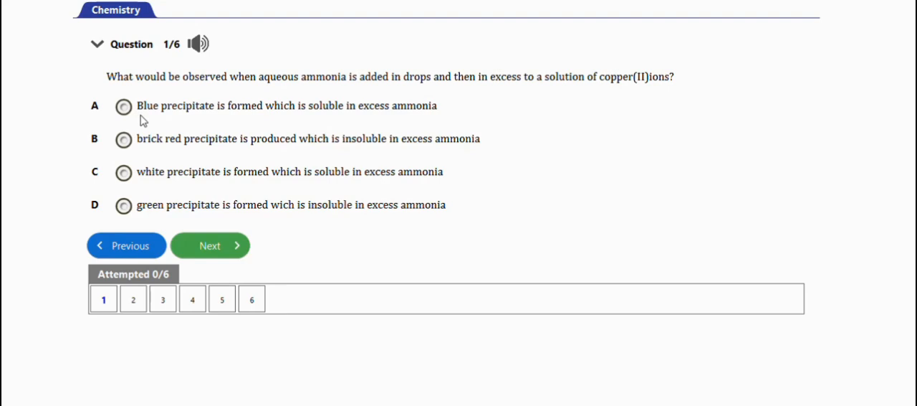
pyautogui.moveTo(304, 143)
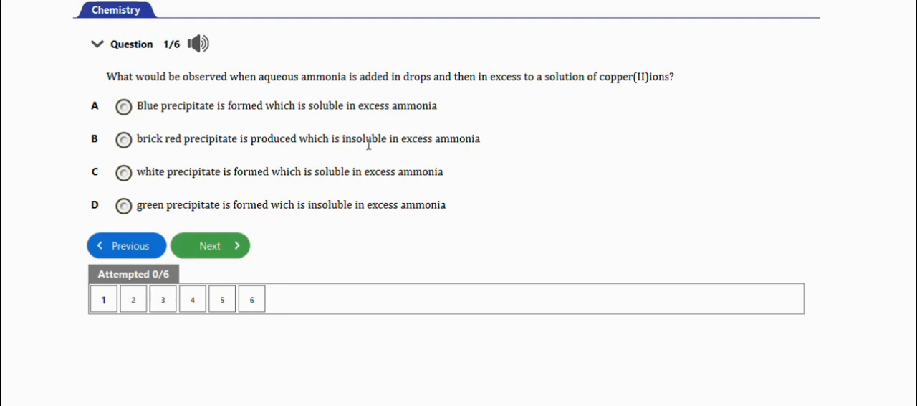
pyautogui.moveTo(276, 192)
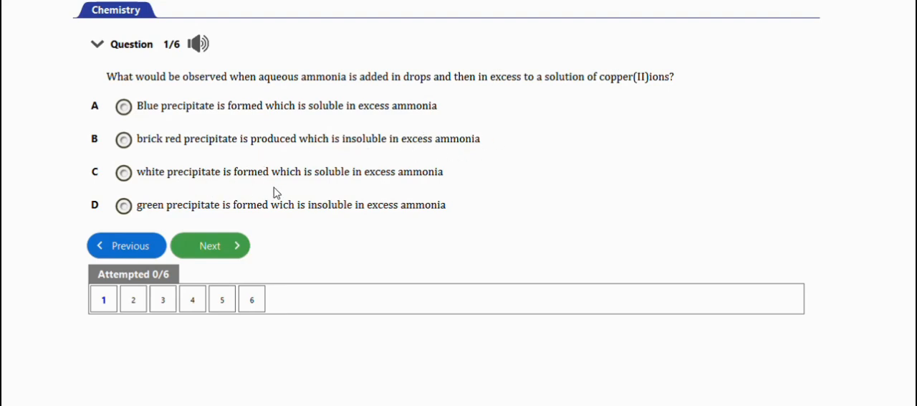
pyautogui.moveTo(356, 193)
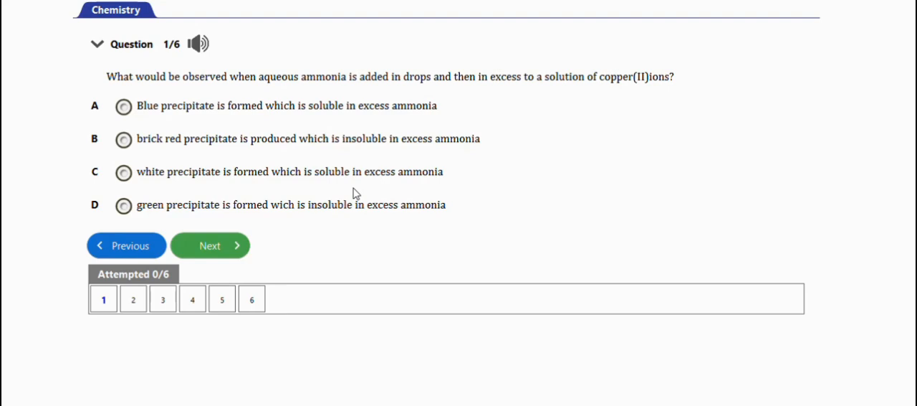
pyautogui.moveTo(276, 219)
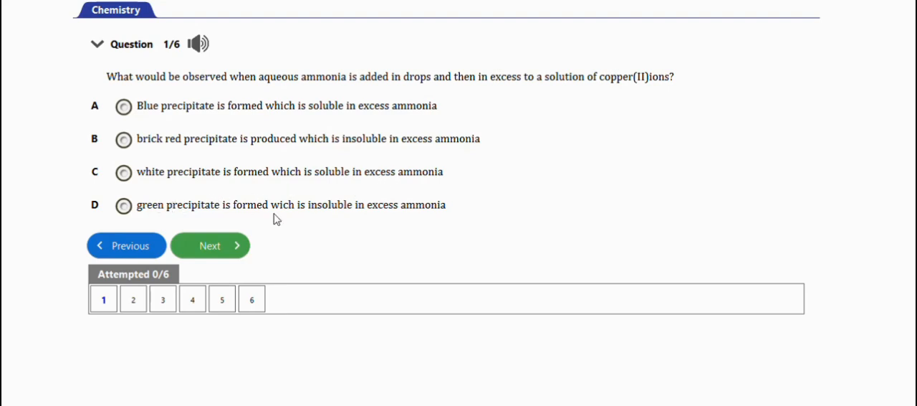
pyautogui.moveTo(471, 210)
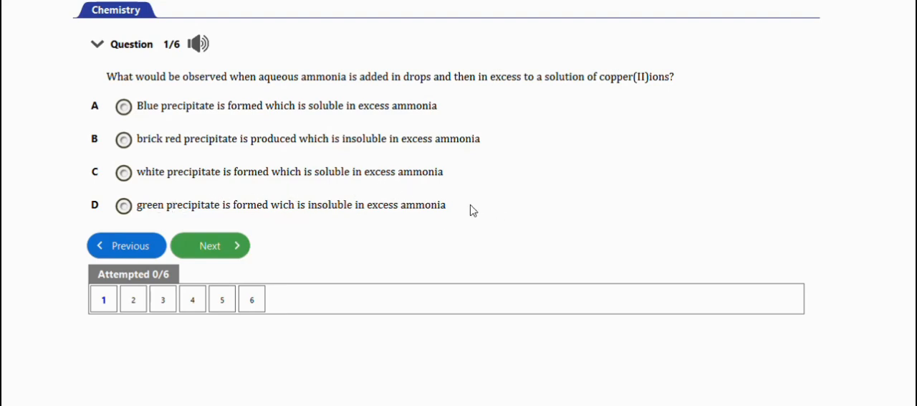
pyautogui.moveTo(282, 143)
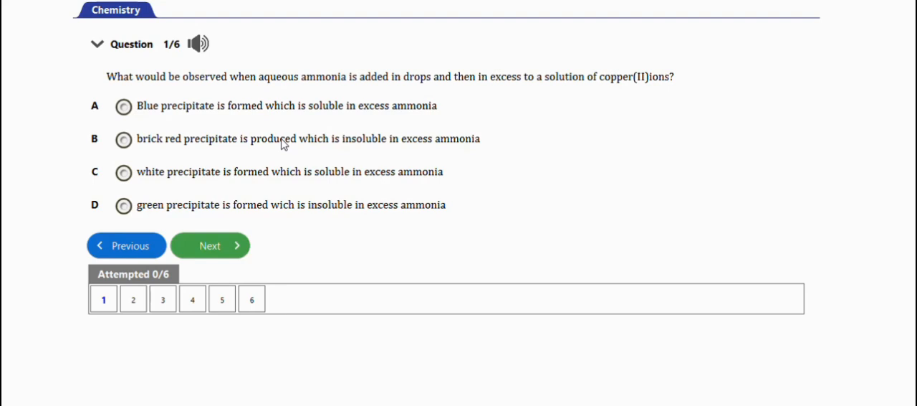
pyautogui.moveTo(210, 245)
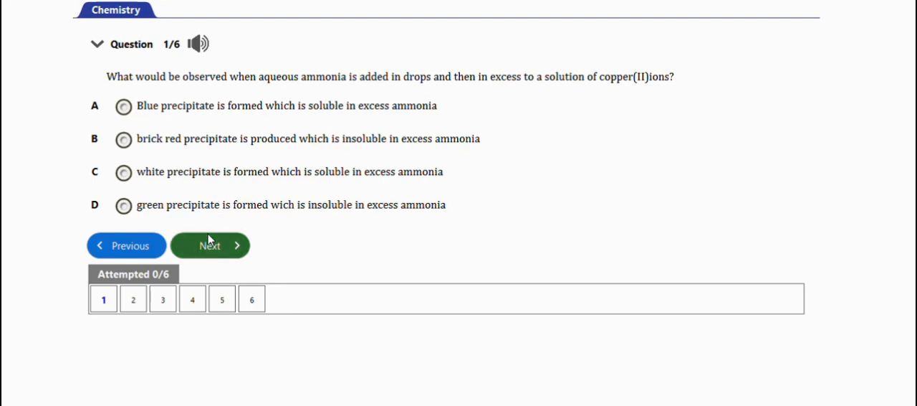
# - Advance from the first question to question 2, on metals in paints and overhead cables
pyautogui.click(210, 245)
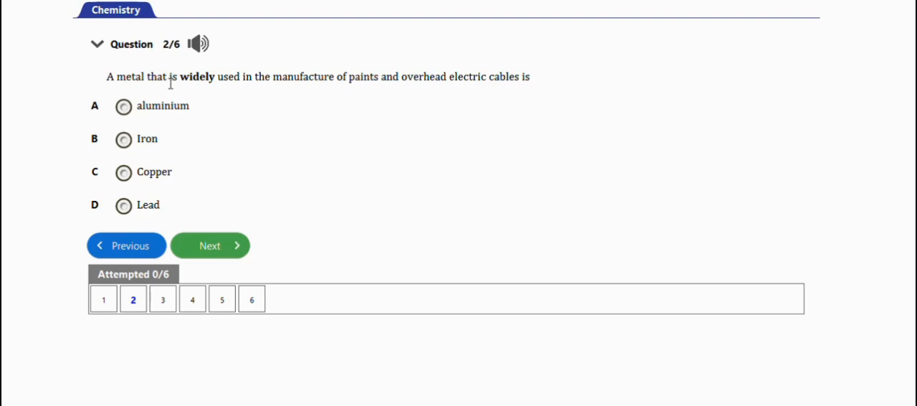
pyautogui.moveTo(358, 91)
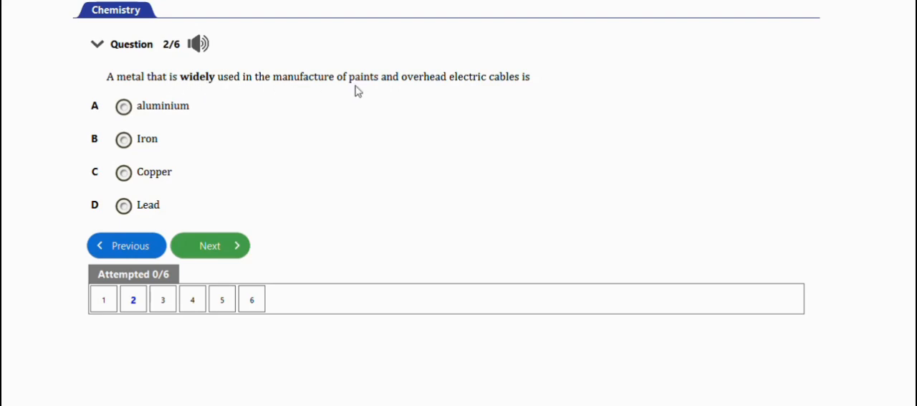
pyautogui.moveTo(471, 89)
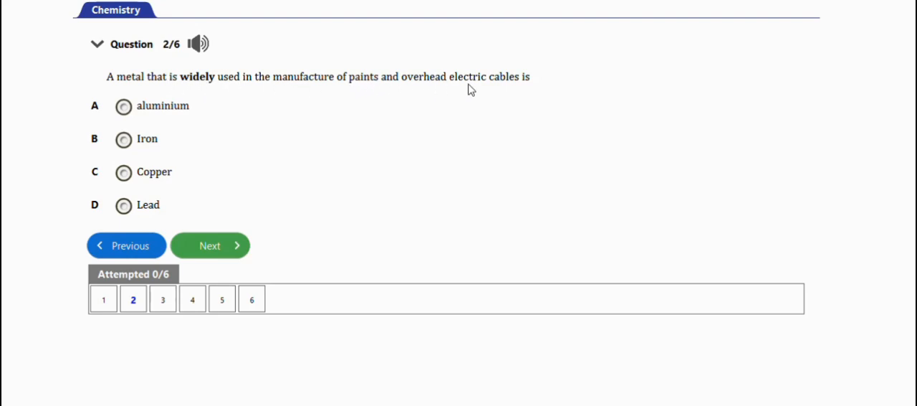
pyautogui.moveTo(382, 105)
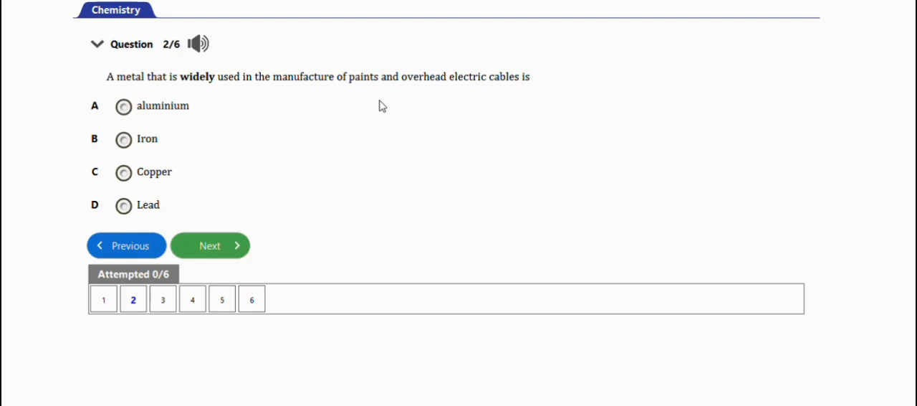
pyautogui.moveTo(208, 157)
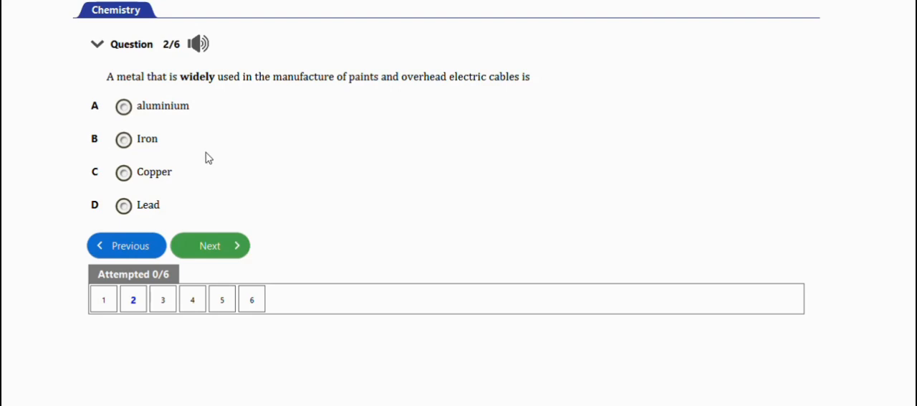
# - Advance to question 3 on metal properties, then on to question 4 about zinc chloride storage
pyautogui.click(210, 245)
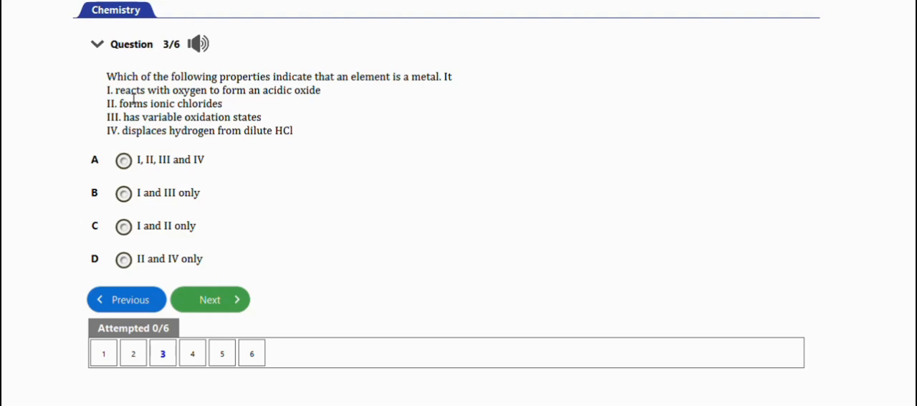
pyautogui.moveTo(367, 92)
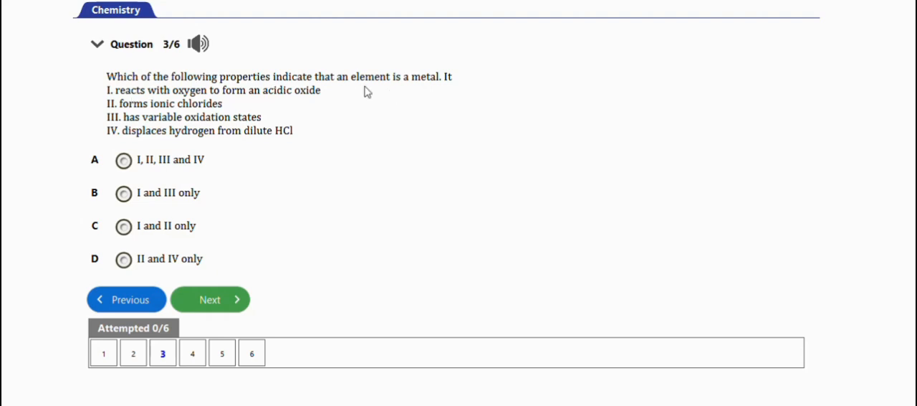
pyautogui.moveTo(430, 98)
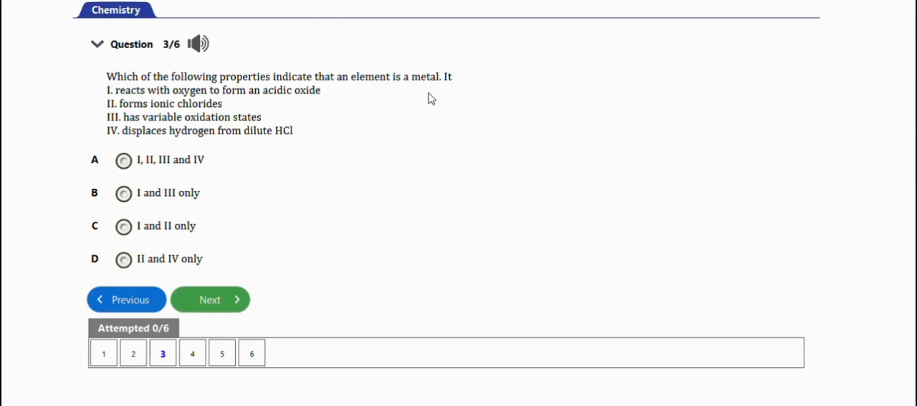
pyautogui.moveTo(186, 104)
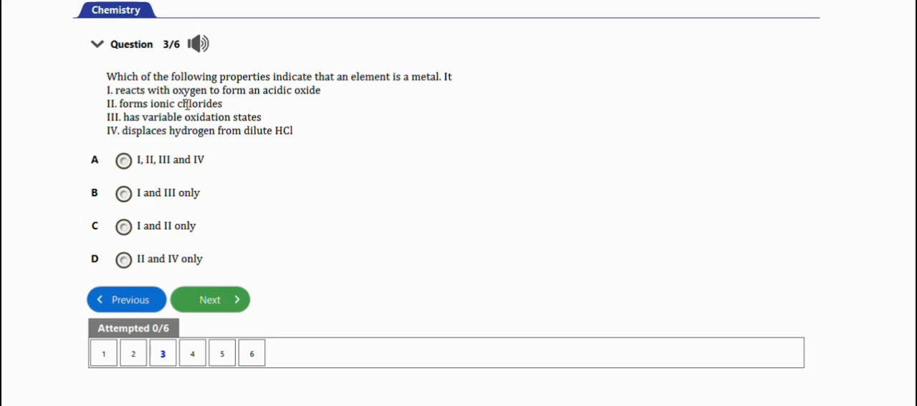
pyautogui.moveTo(241, 95)
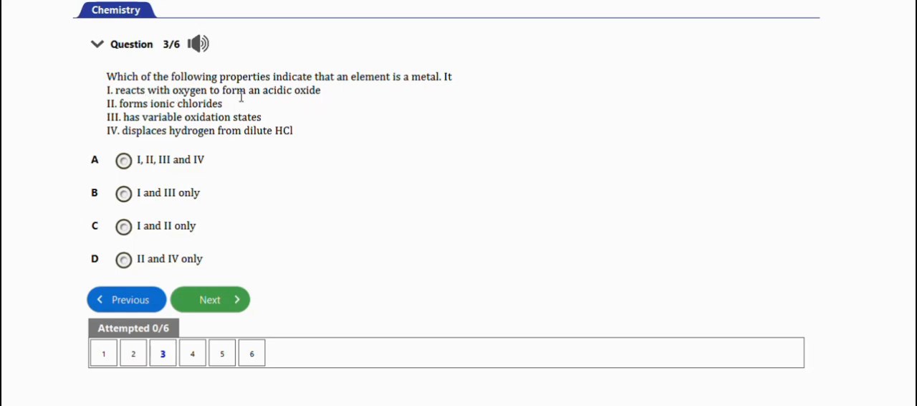
pyautogui.moveTo(143, 117)
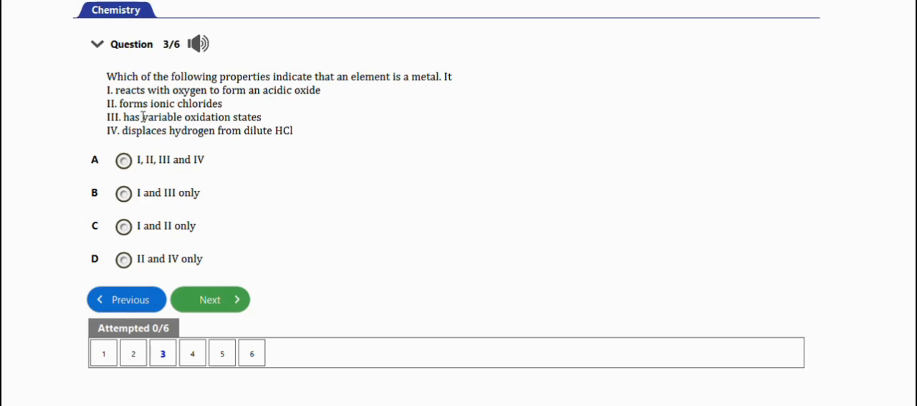
pyautogui.moveTo(228, 113)
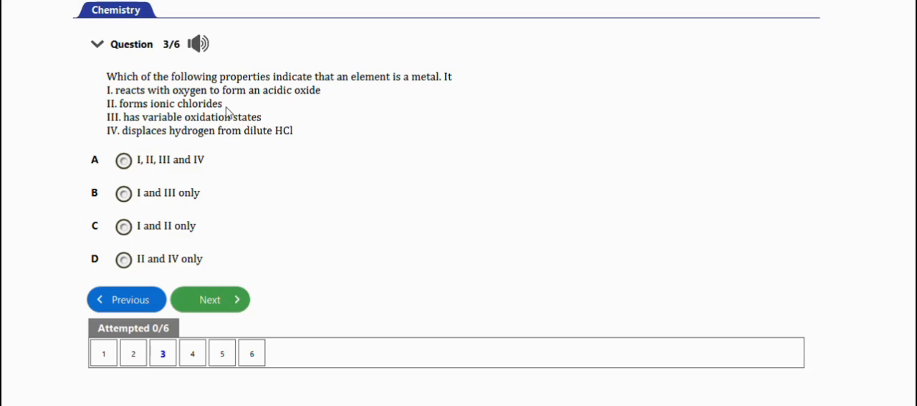
pyautogui.moveTo(134, 126)
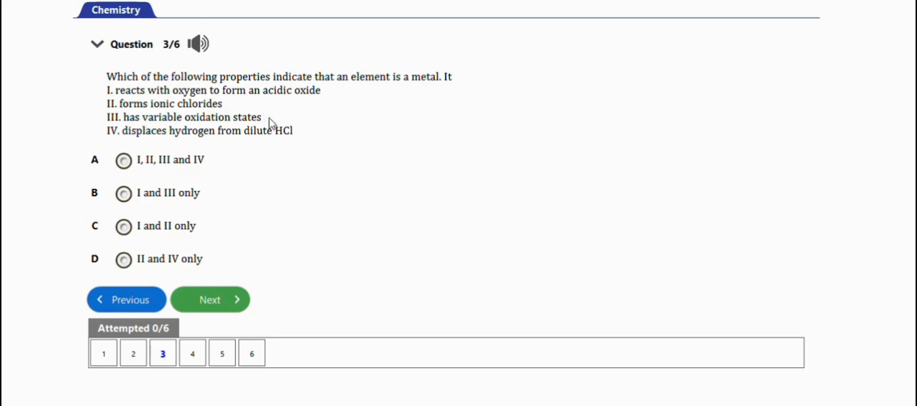
pyautogui.moveTo(162, 137)
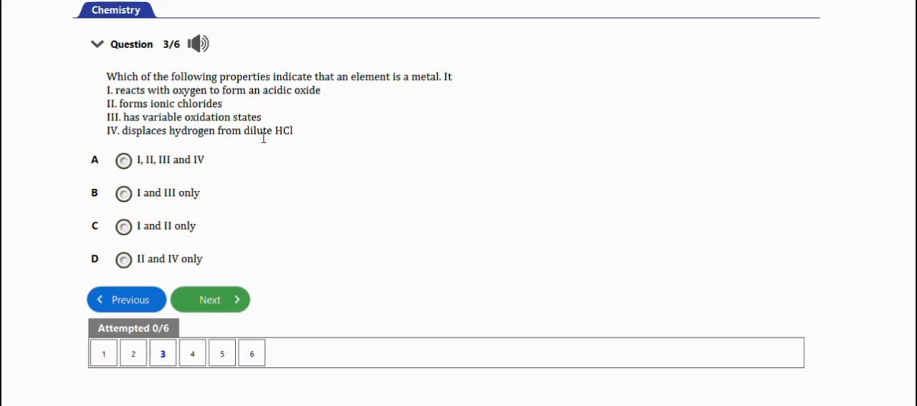
pyautogui.moveTo(272, 142)
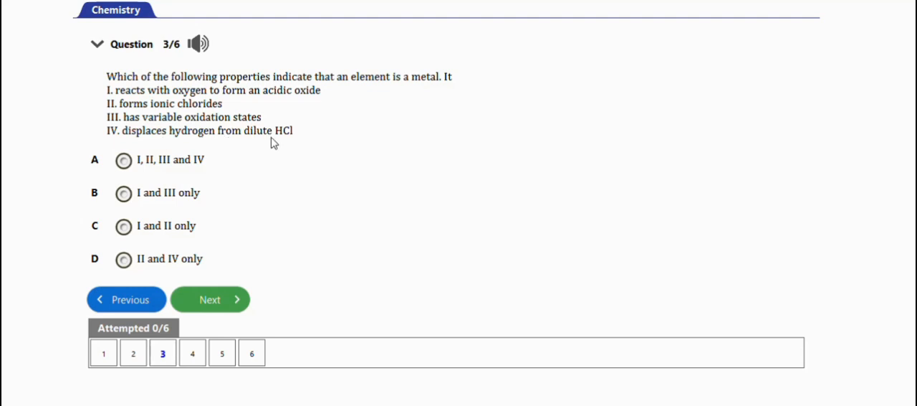
pyautogui.moveTo(261, 144)
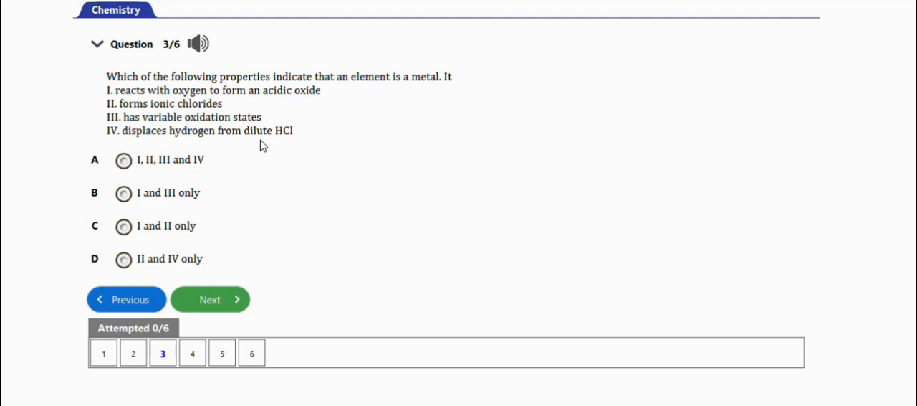
pyautogui.moveTo(213, 222)
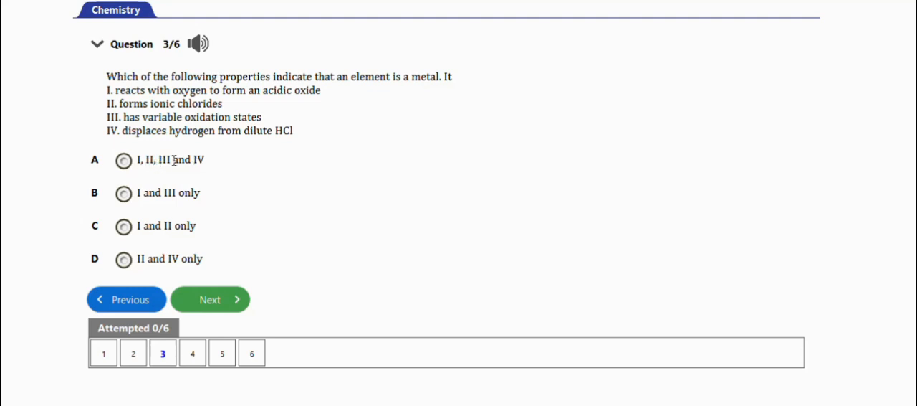
pyautogui.moveTo(153, 149)
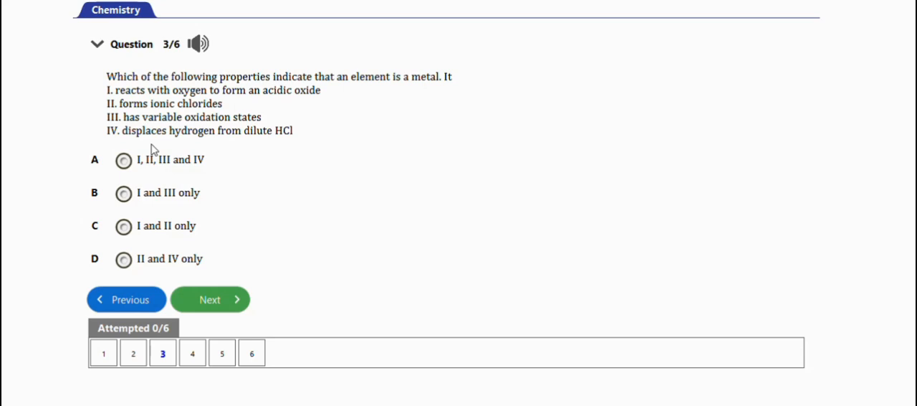
pyautogui.moveTo(135, 106)
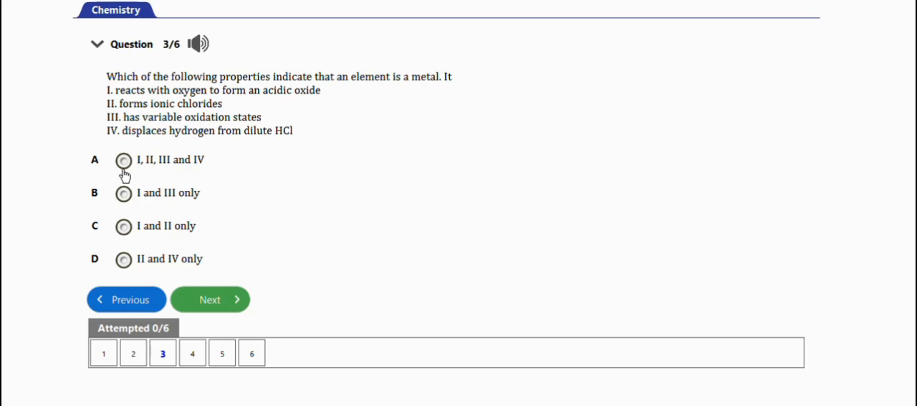
pyautogui.moveTo(132, 197)
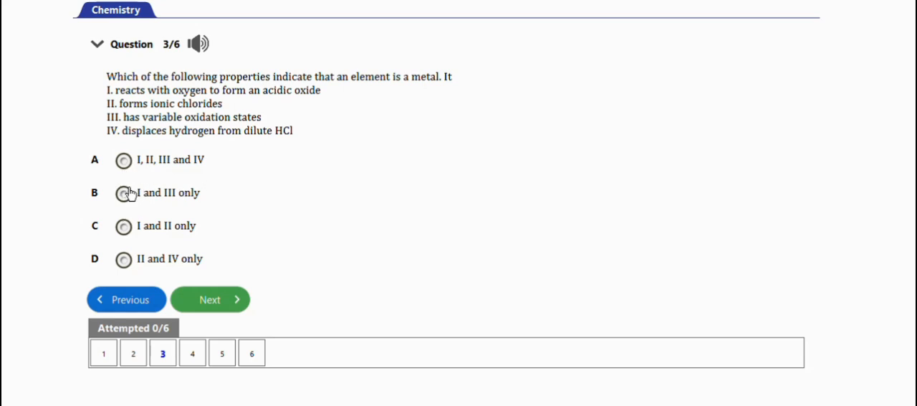
pyautogui.moveTo(144, 195)
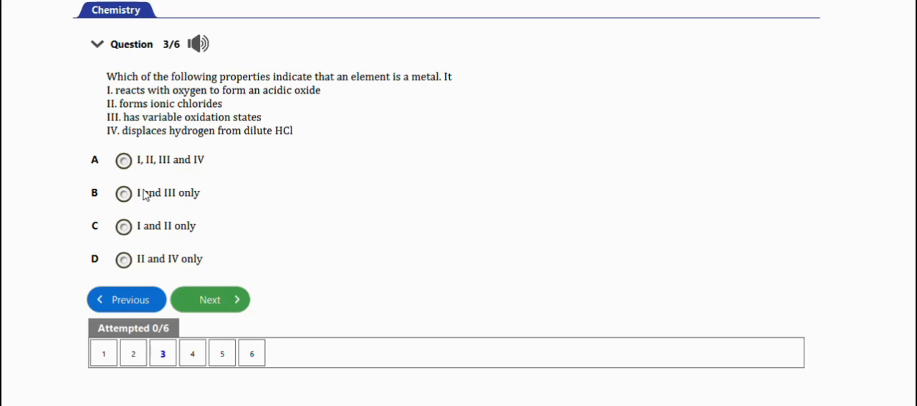
pyautogui.moveTo(136, 217)
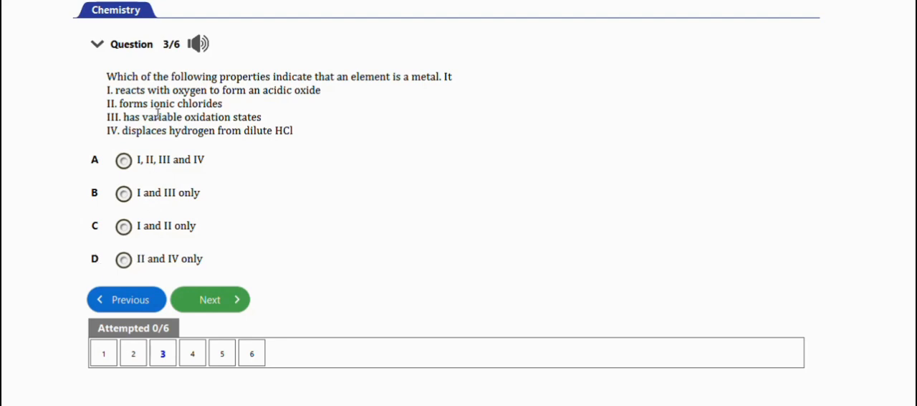
pyautogui.moveTo(200, 247)
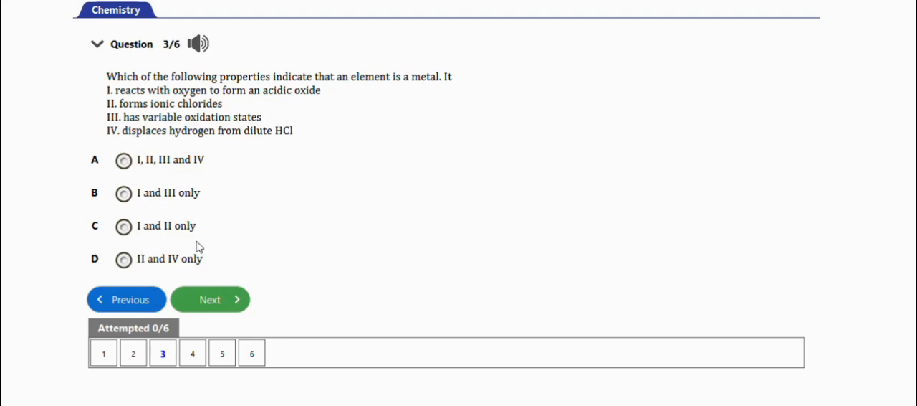
pyautogui.moveTo(303, 147)
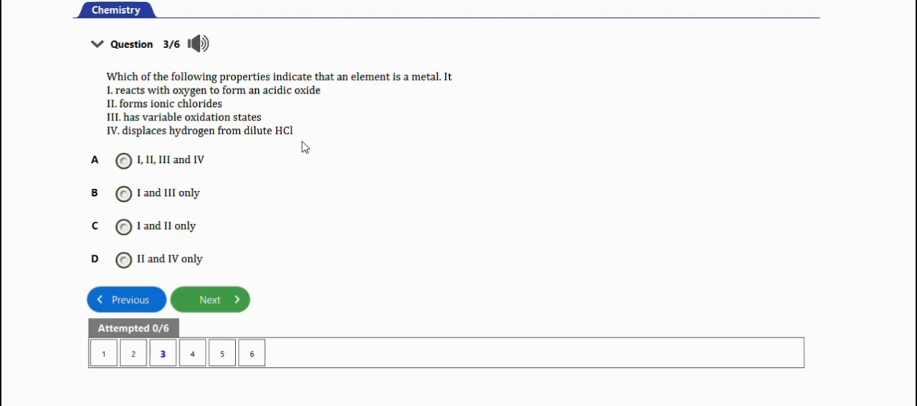
pyautogui.moveTo(231, 222)
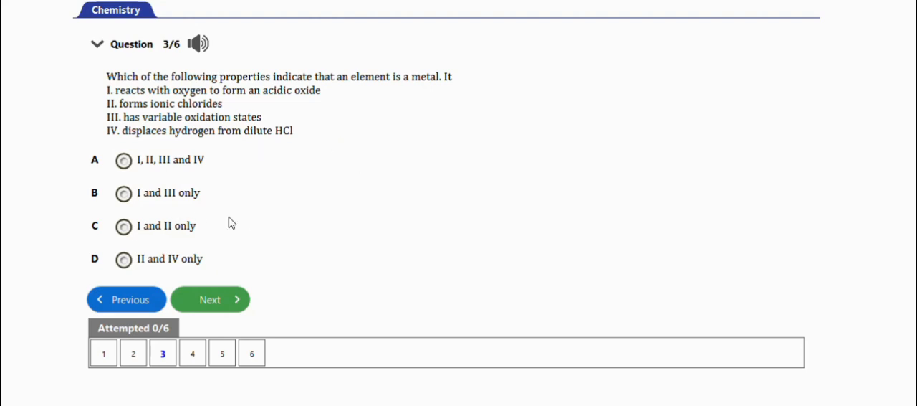
pyautogui.moveTo(205, 270)
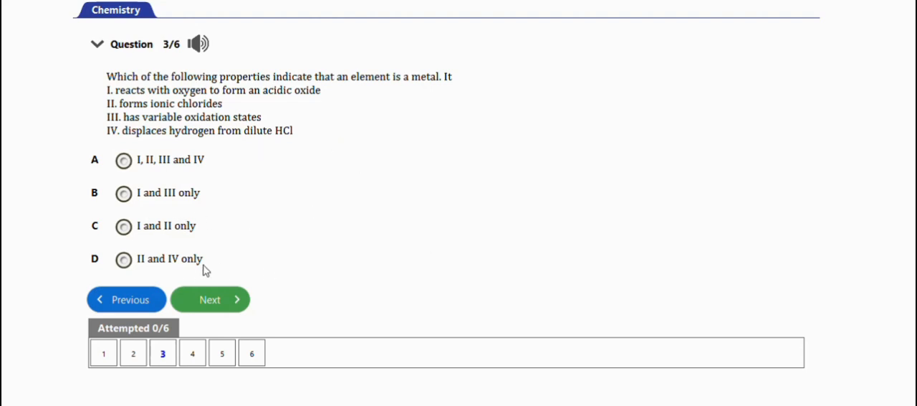
pyautogui.click(209, 299)
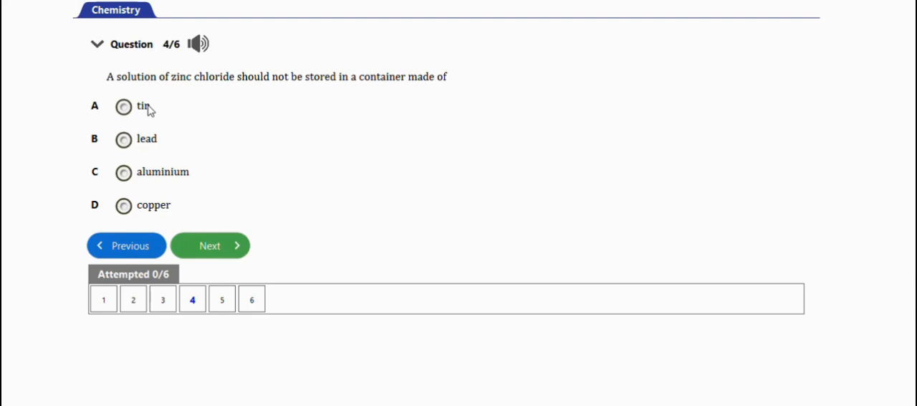
pyautogui.moveTo(211, 94)
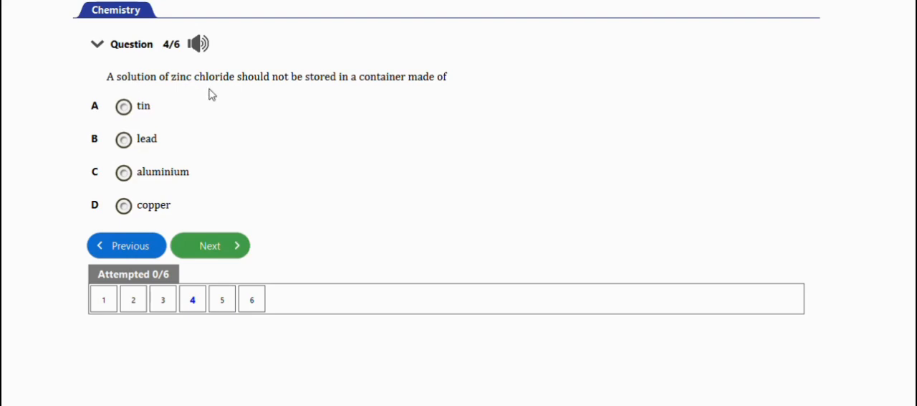
pyautogui.moveTo(353, 91)
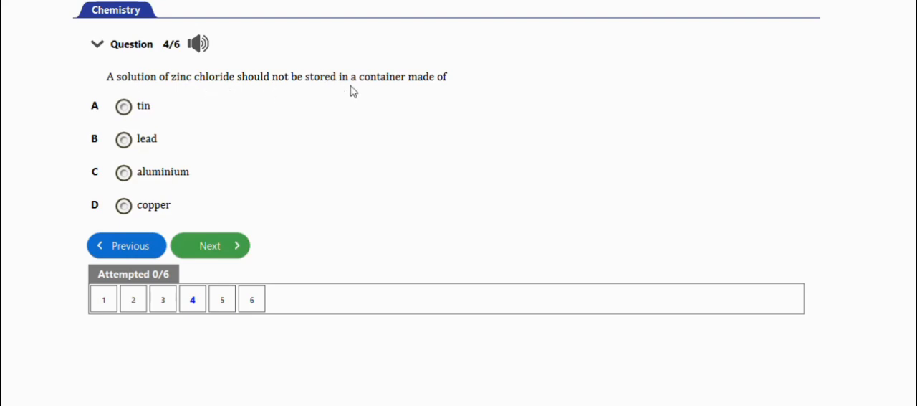
pyautogui.moveTo(185, 142)
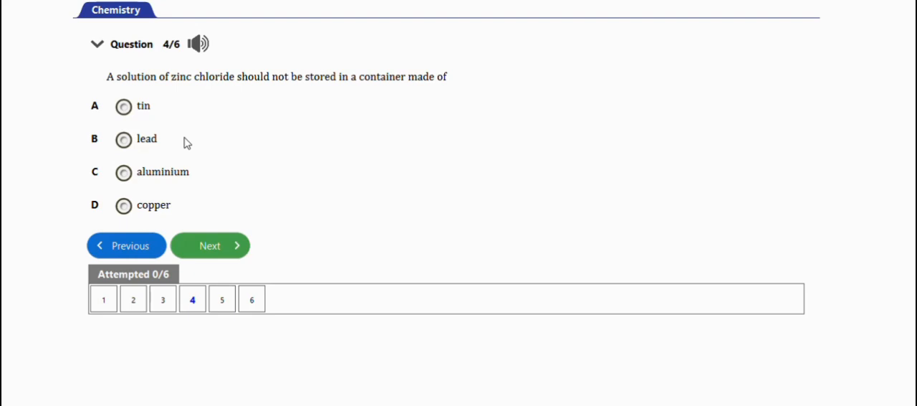
pyautogui.moveTo(150, 134)
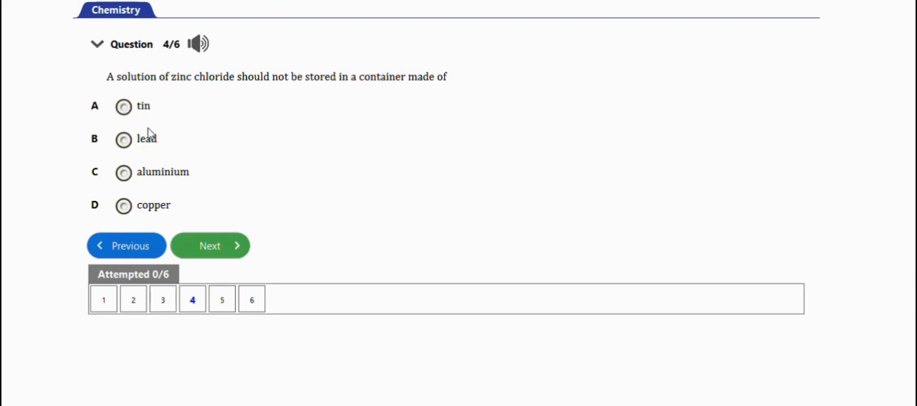
pyautogui.moveTo(174, 168)
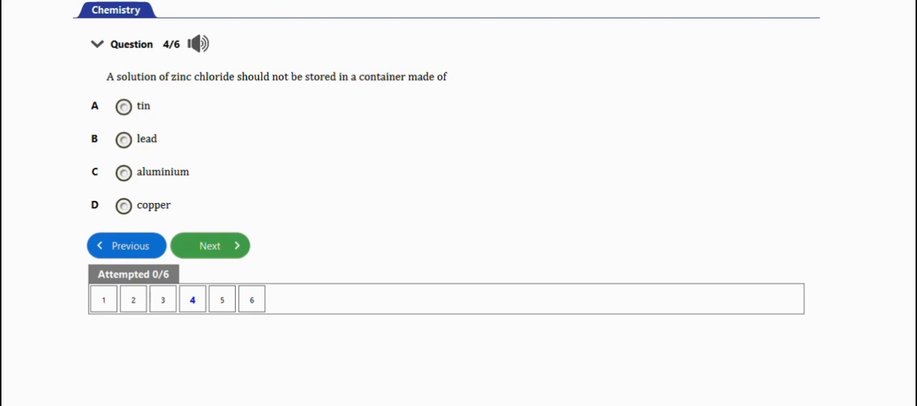
pyautogui.moveTo(221, 346)
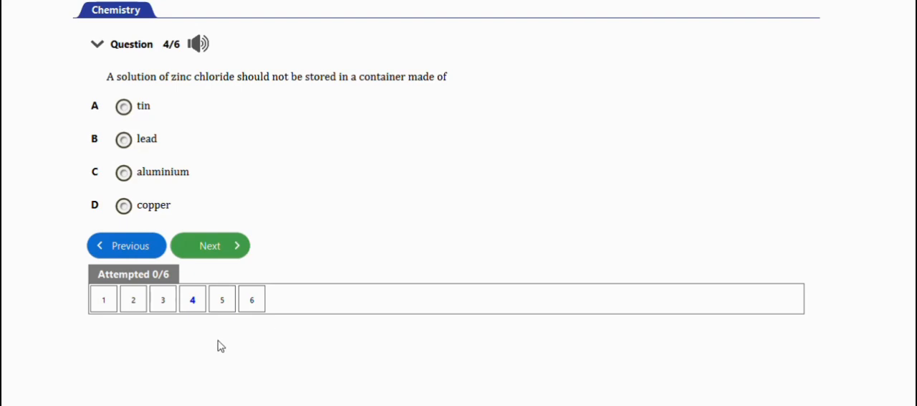
pyautogui.moveTo(140, 316)
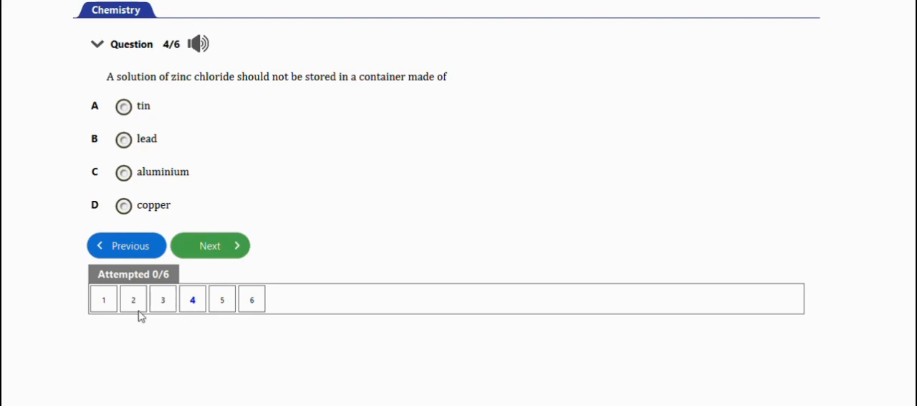
pyautogui.moveTo(258, 173)
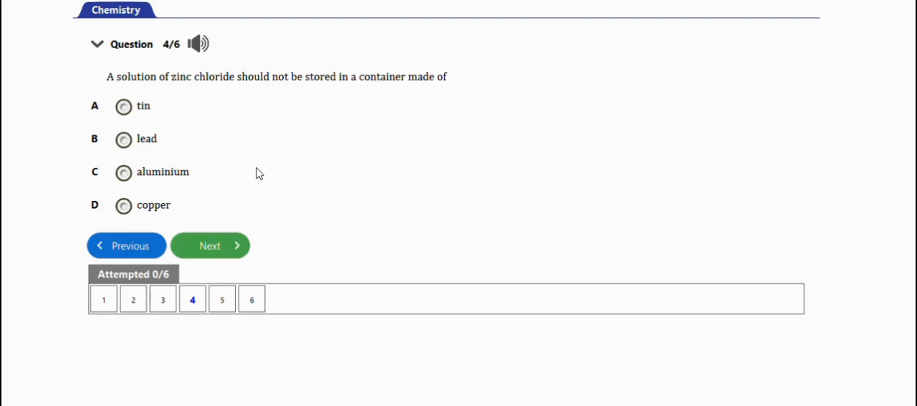
pyautogui.click(209, 245)
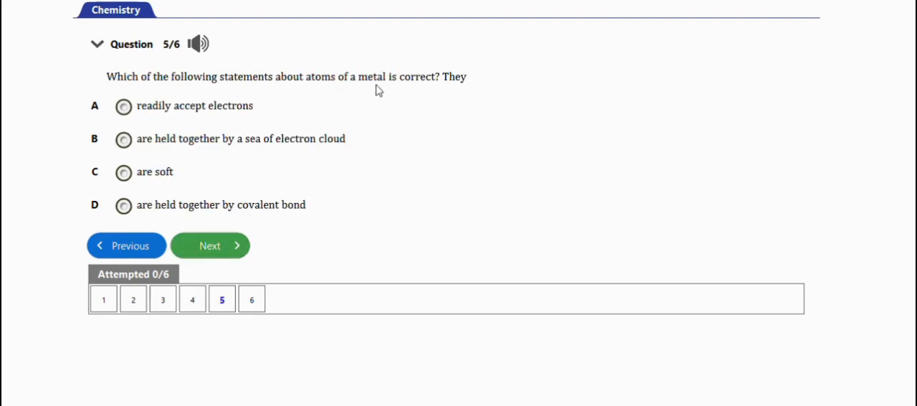
pyautogui.moveTo(264, 108)
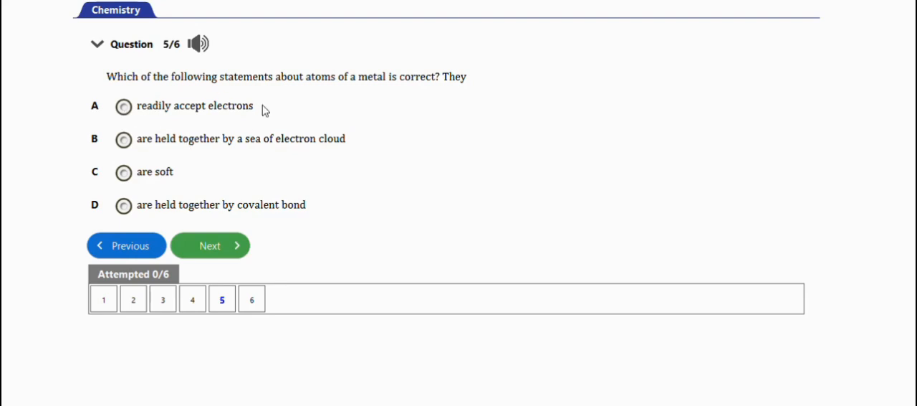
pyautogui.moveTo(154, 140)
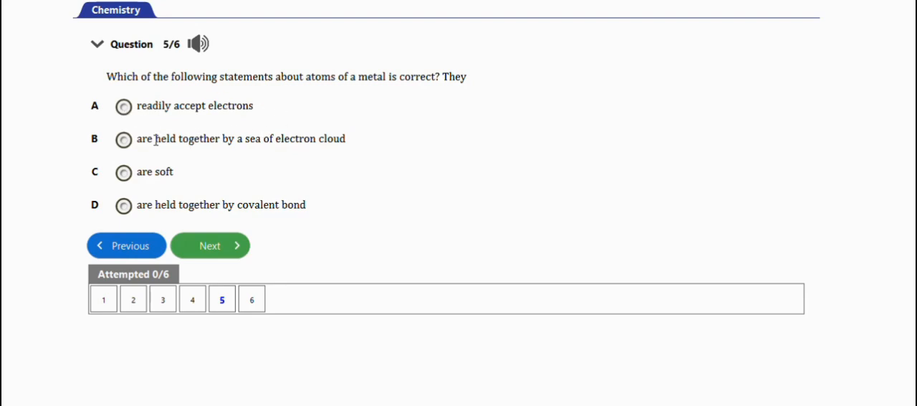
pyautogui.moveTo(251, 154)
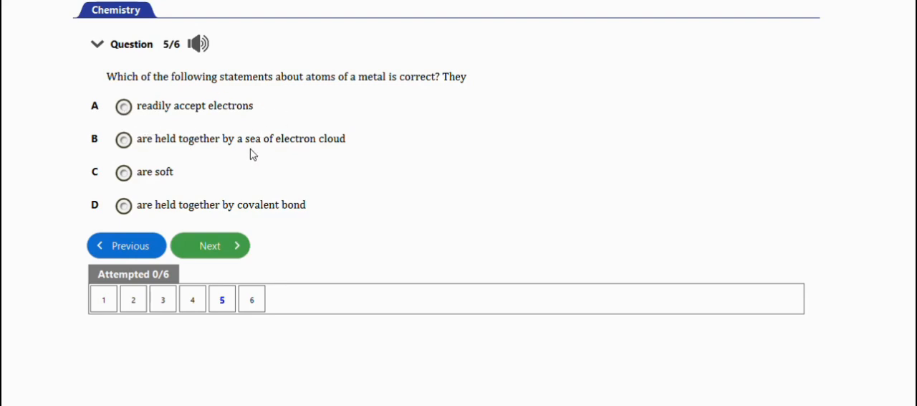
pyautogui.moveTo(124, 172)
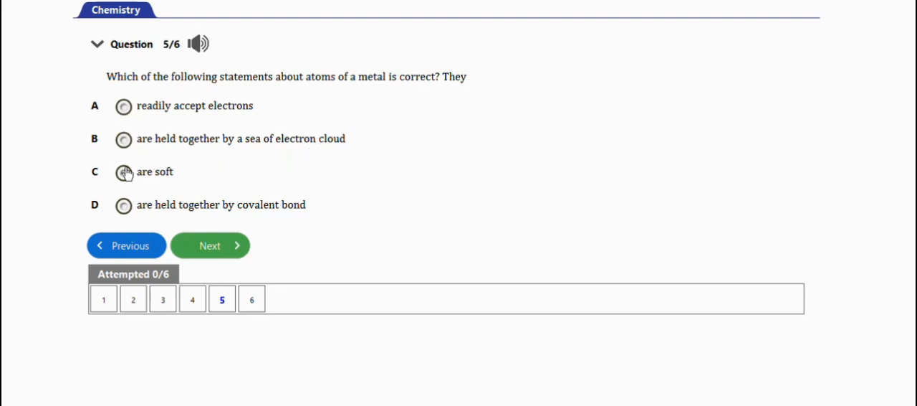
pyautogui.moveTo(192, 204)
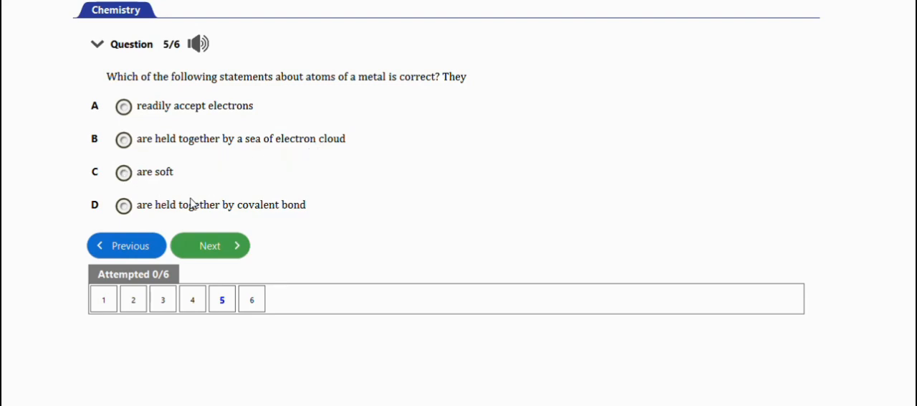
pyautogui.moveTo(178, 167)
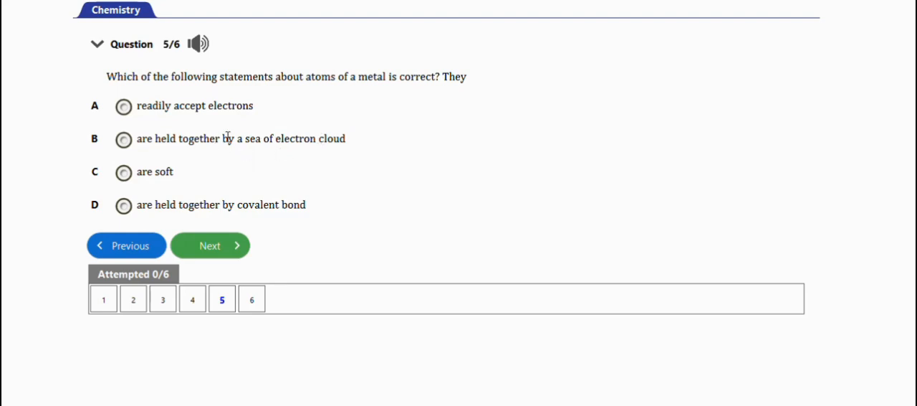
pyautogui.moveTo(230, 132)
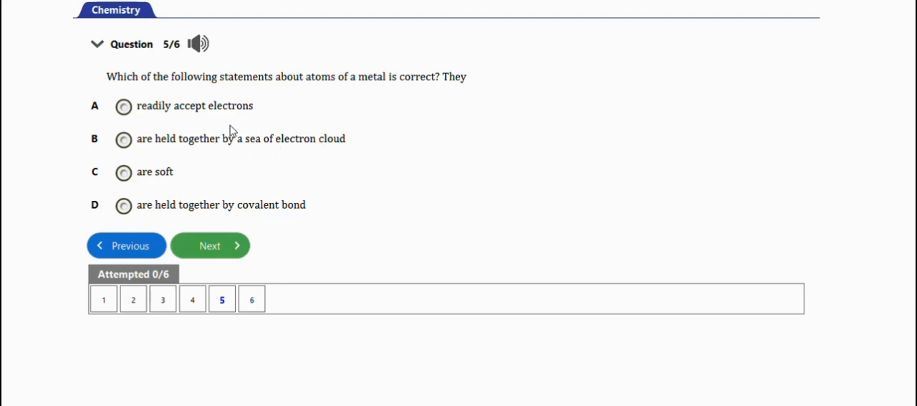
pyautogui.moveTo(120, 147)
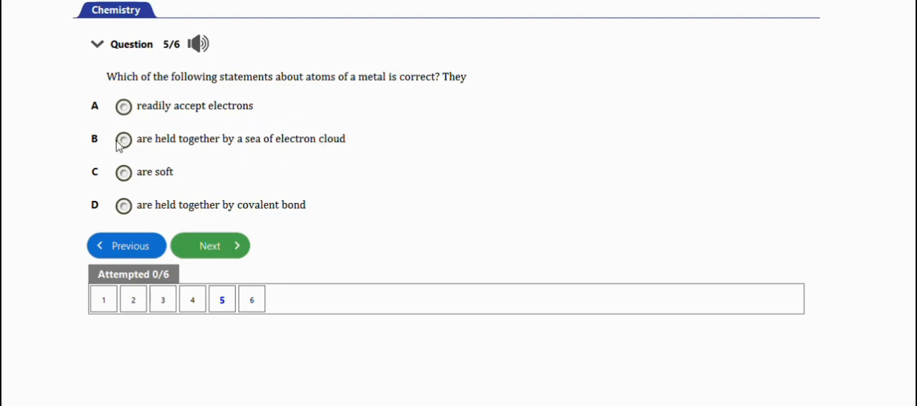
pyautogui.moveTo(289, 145)
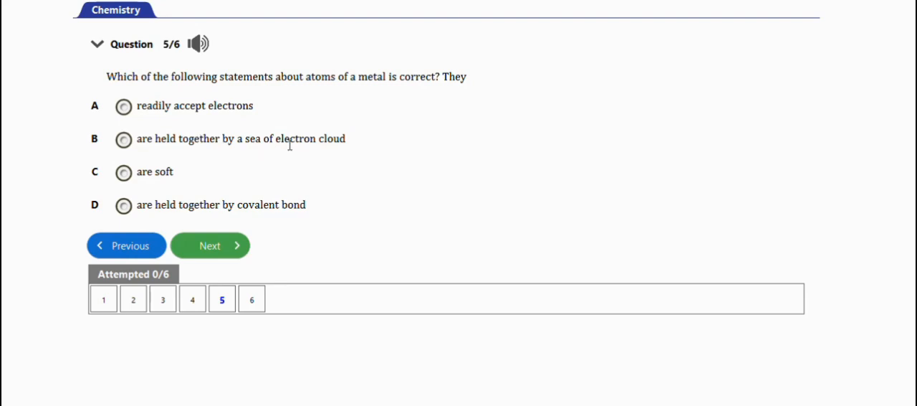
pyautogui.moveTo(294, 178)
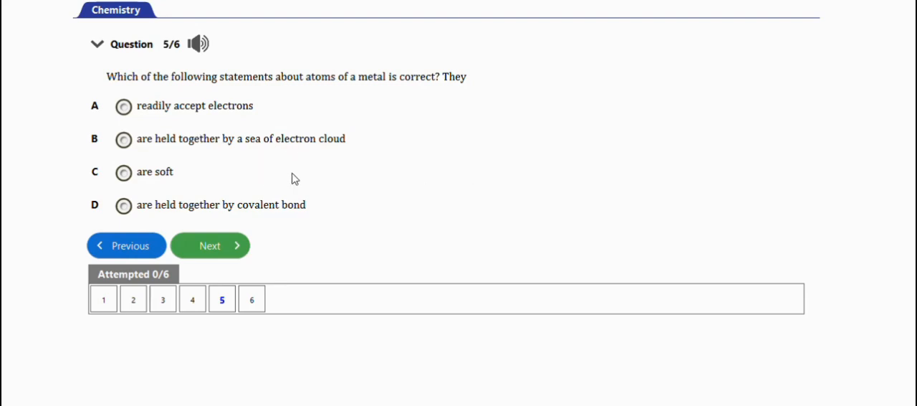
pyautogui.moveTo(210, 245)
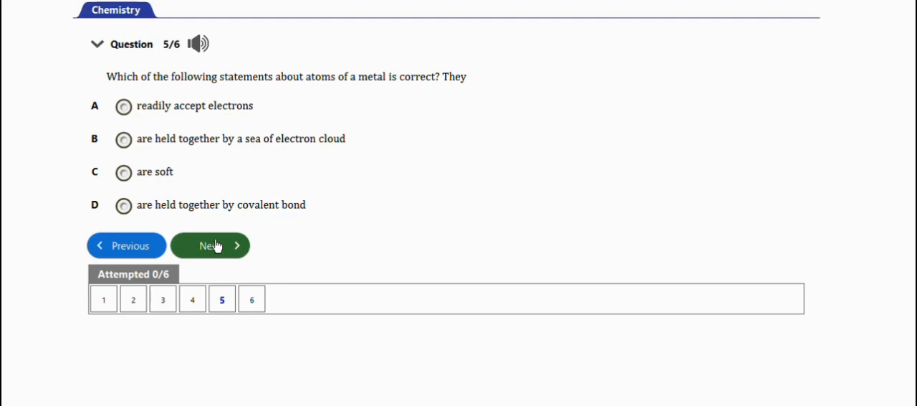
# - Advance to question 6 of 6 on metals reacting with red-hot steam, then click near the top
pyautogui.click(210, 245)
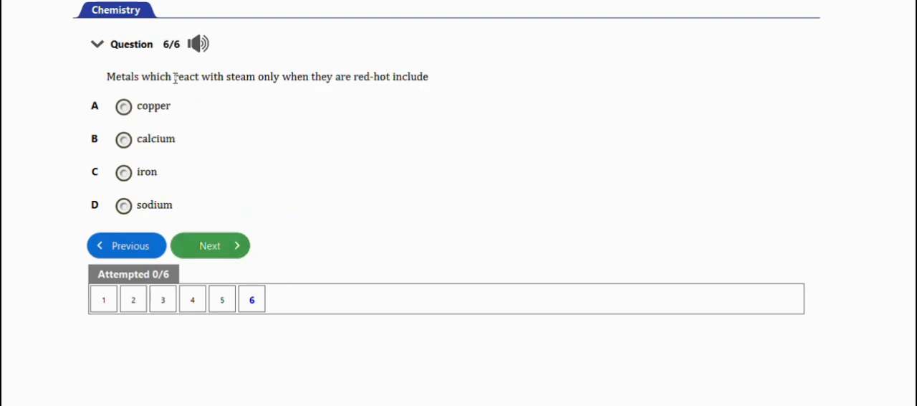
pyautogui.moveTo(239, 94)
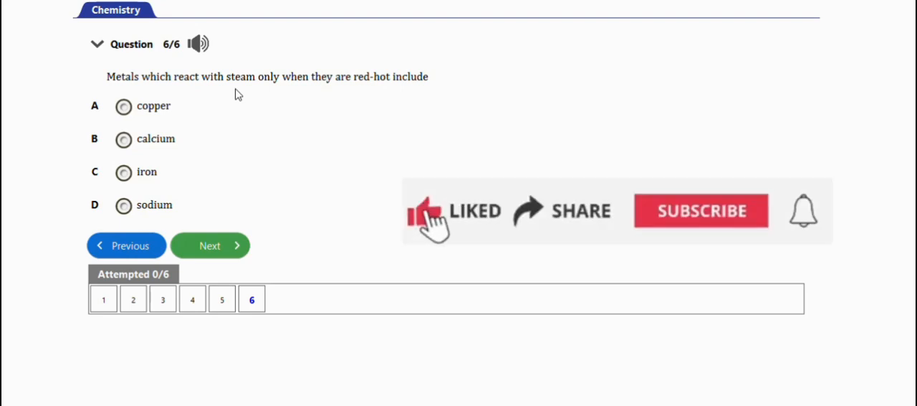
pyautogui.moveTo(534, 219)
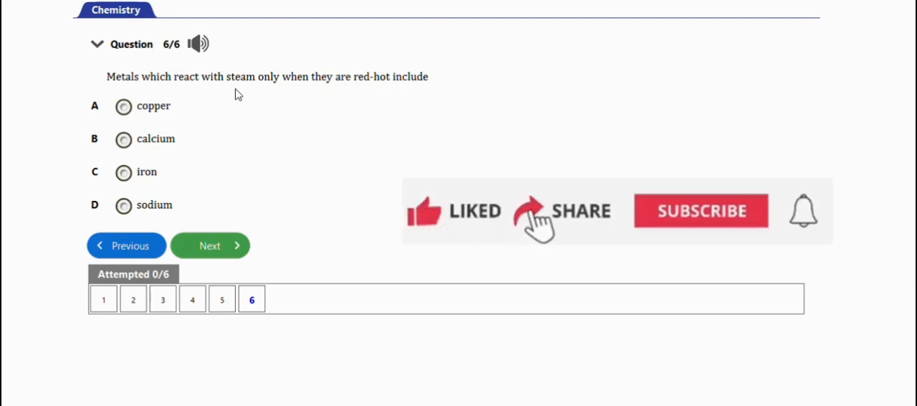
pyautogui.click(701, 210)
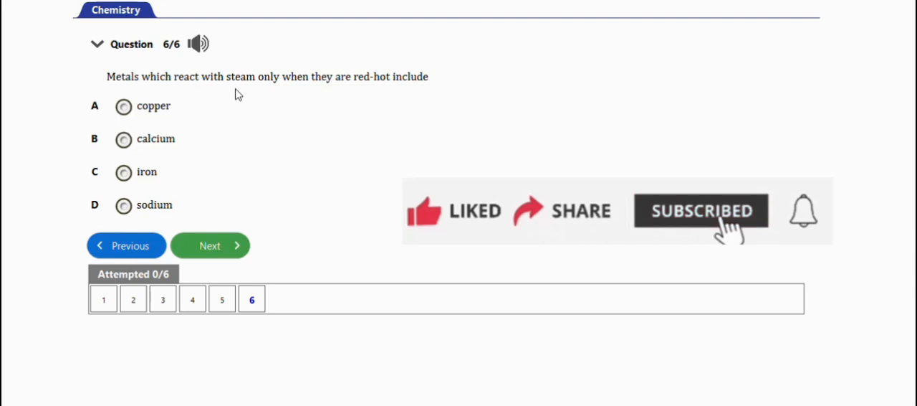